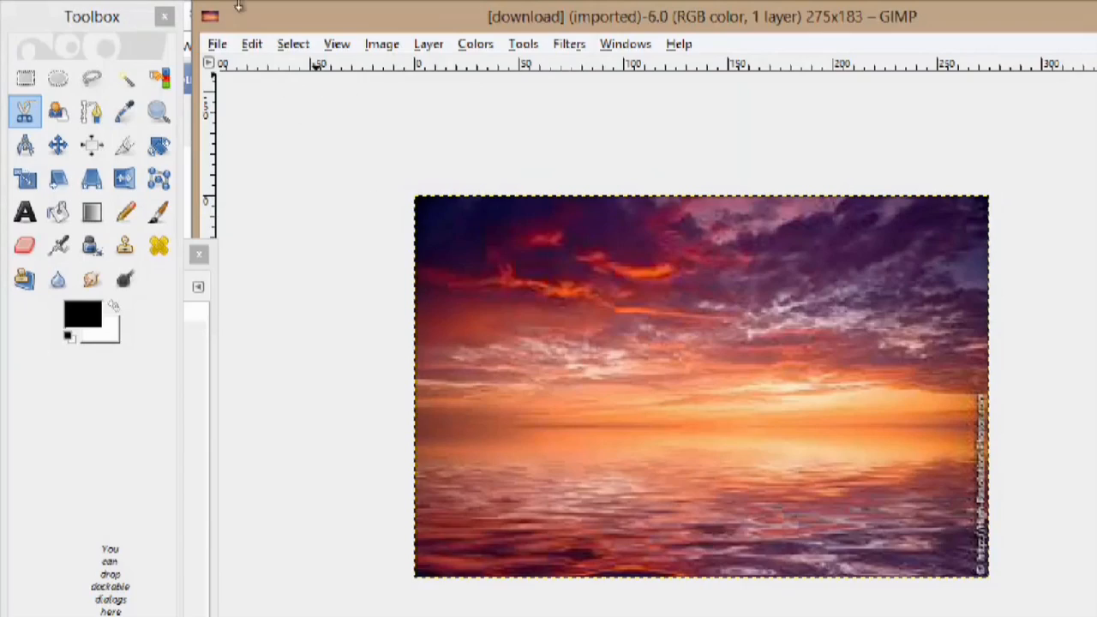
mouse_move(508, 260)
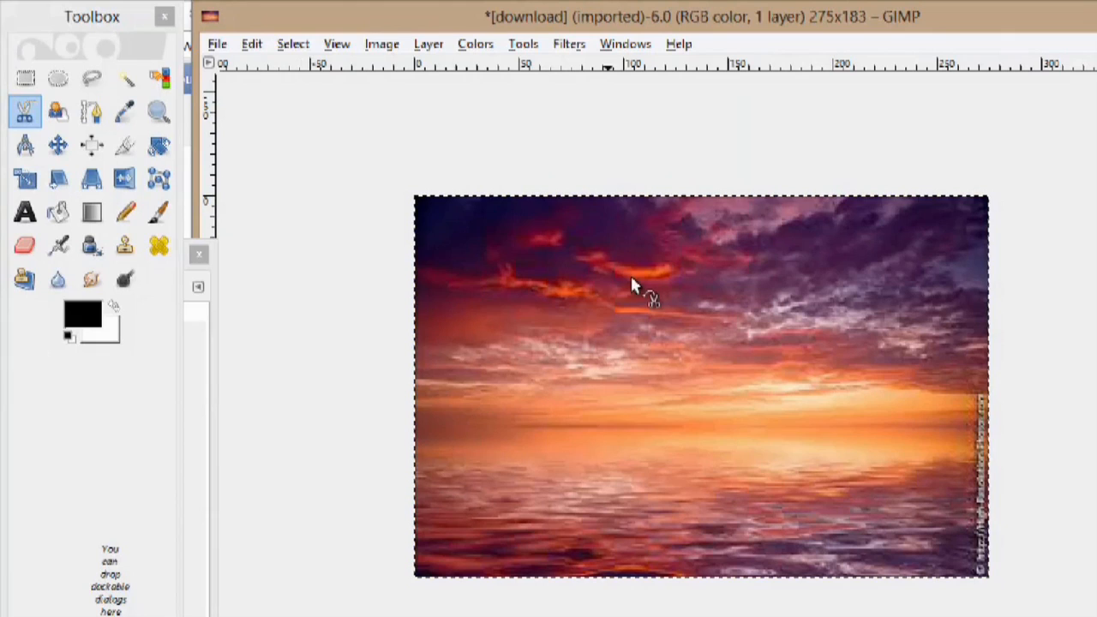
mouse_move(425, 209)
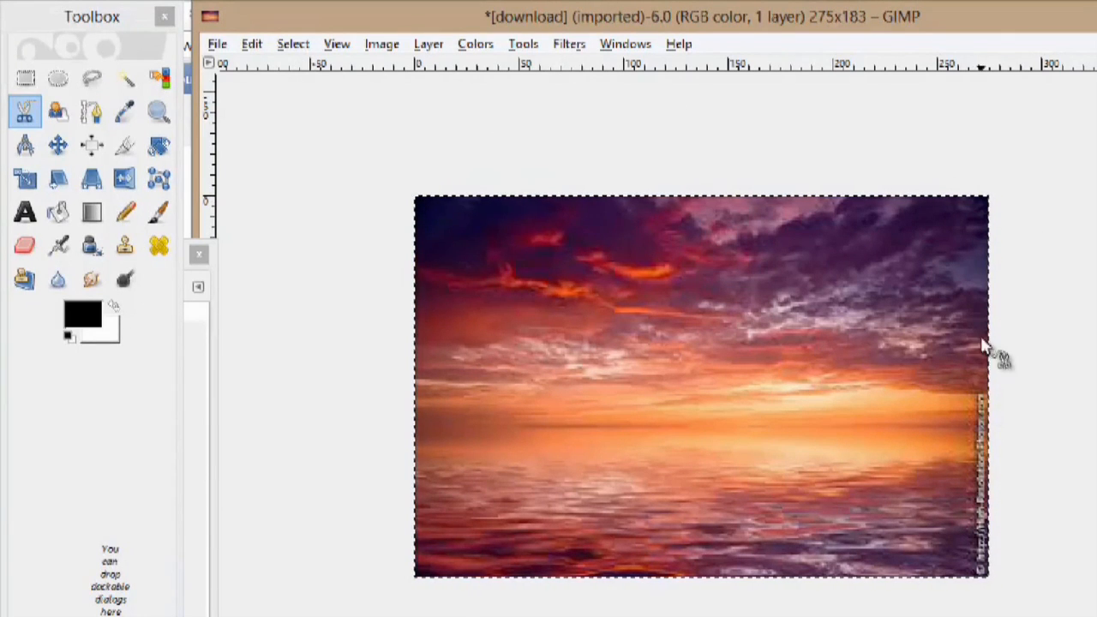
mouse_move(302, 67)
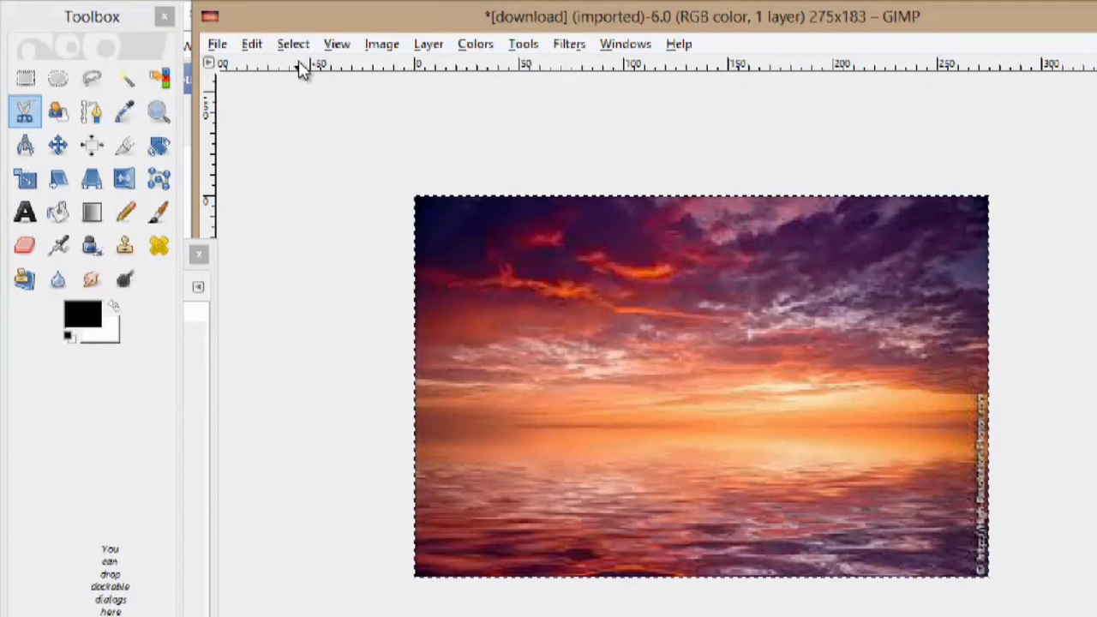
Step: Round the selection's corners with a 30% radius via Rounded Rectangle
left_click(291, 45)
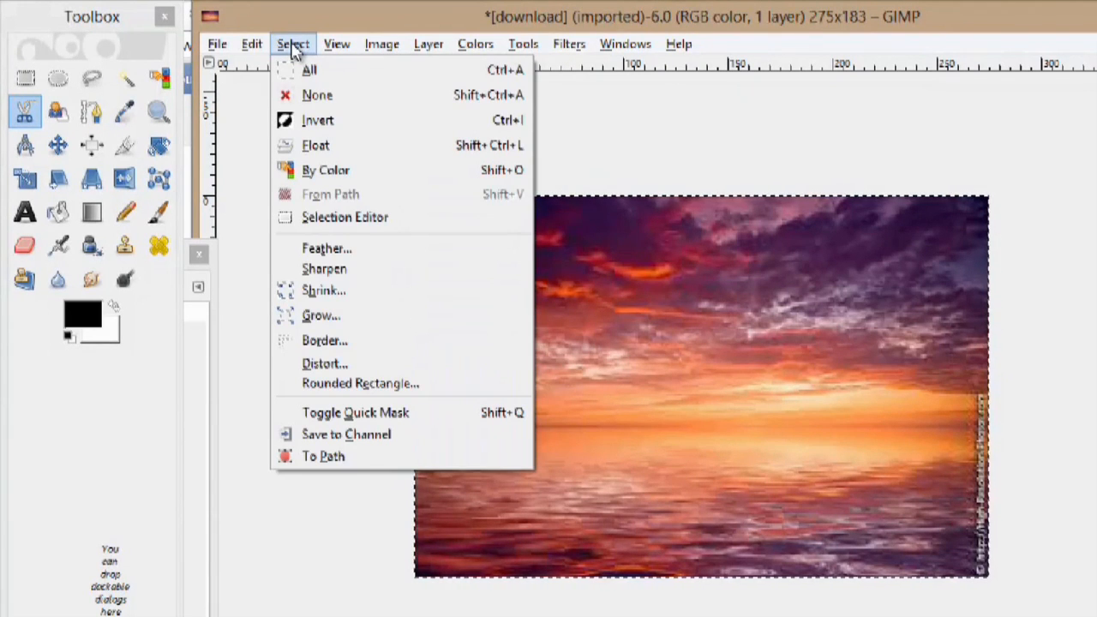
mouse_move(374, 384)
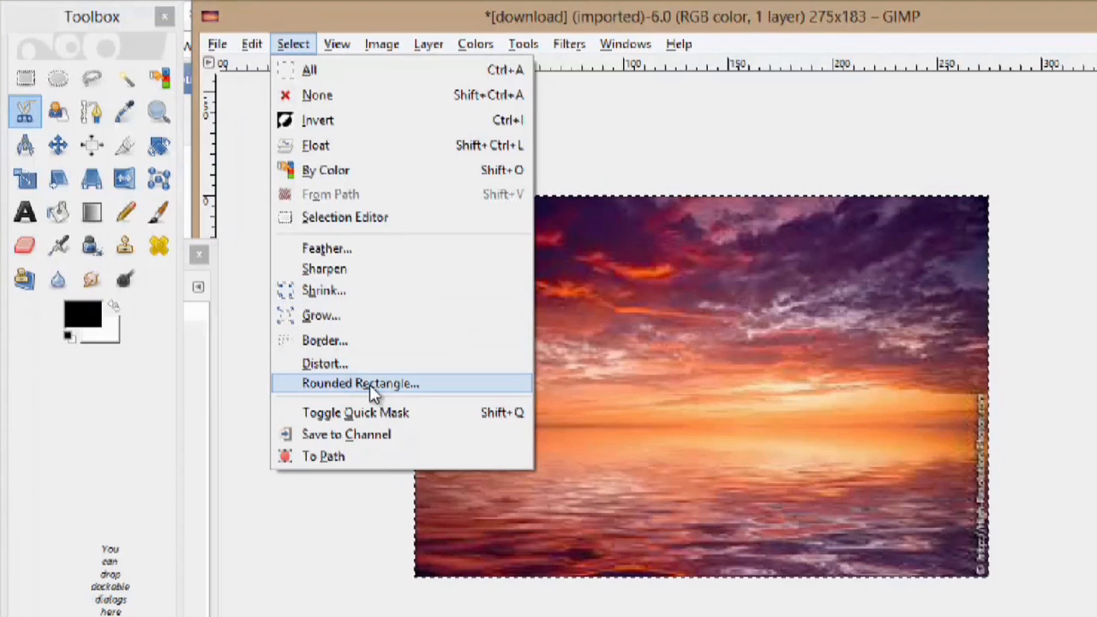
mouse_move(360, 391)
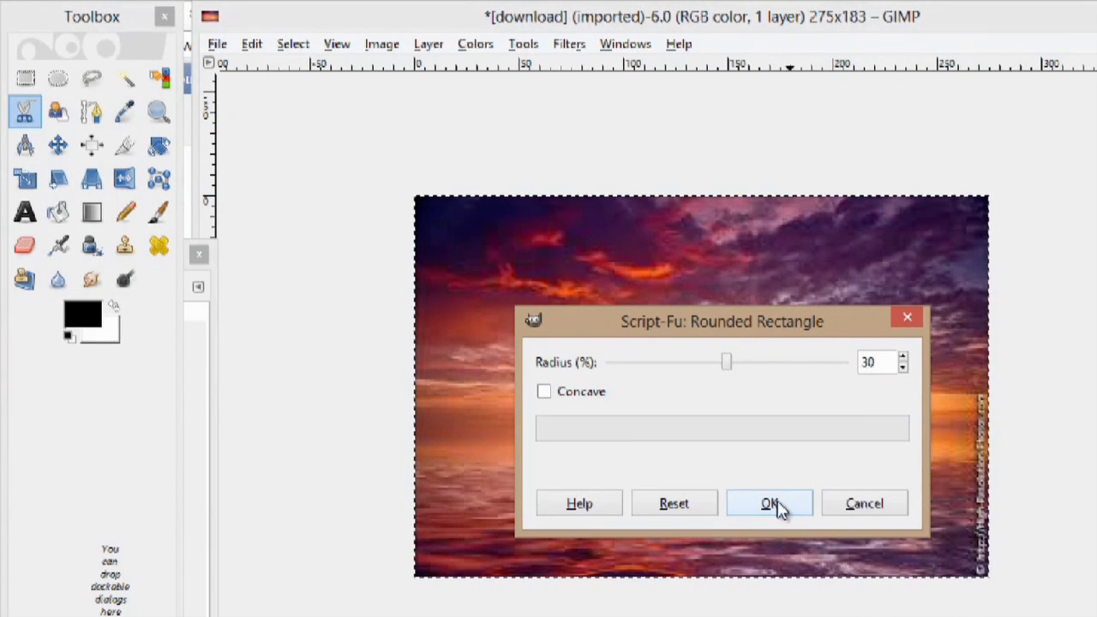
left_click(769, 504)
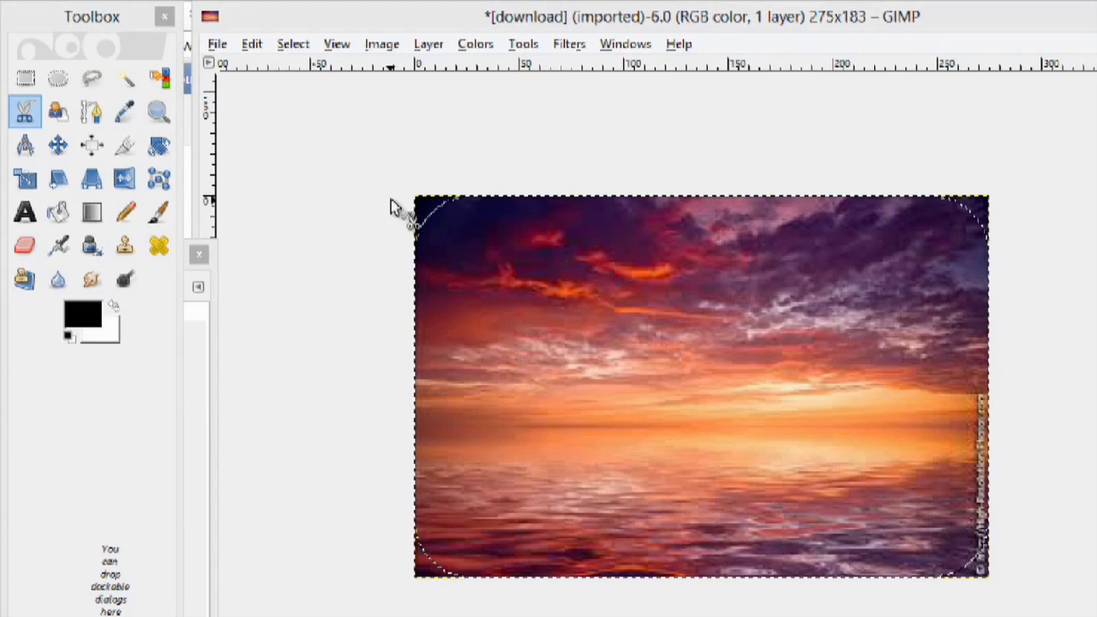
Step: Shrink the rounded selection by 10 px so it sits inset from the photo edges
right_click(660, 282)
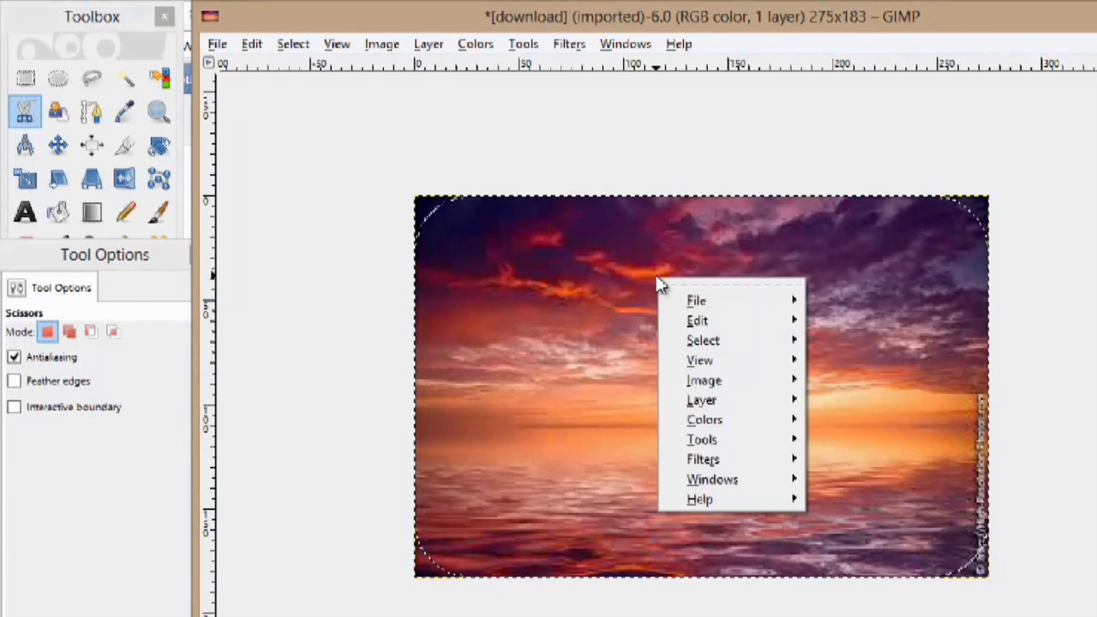
left_click(703, 340)
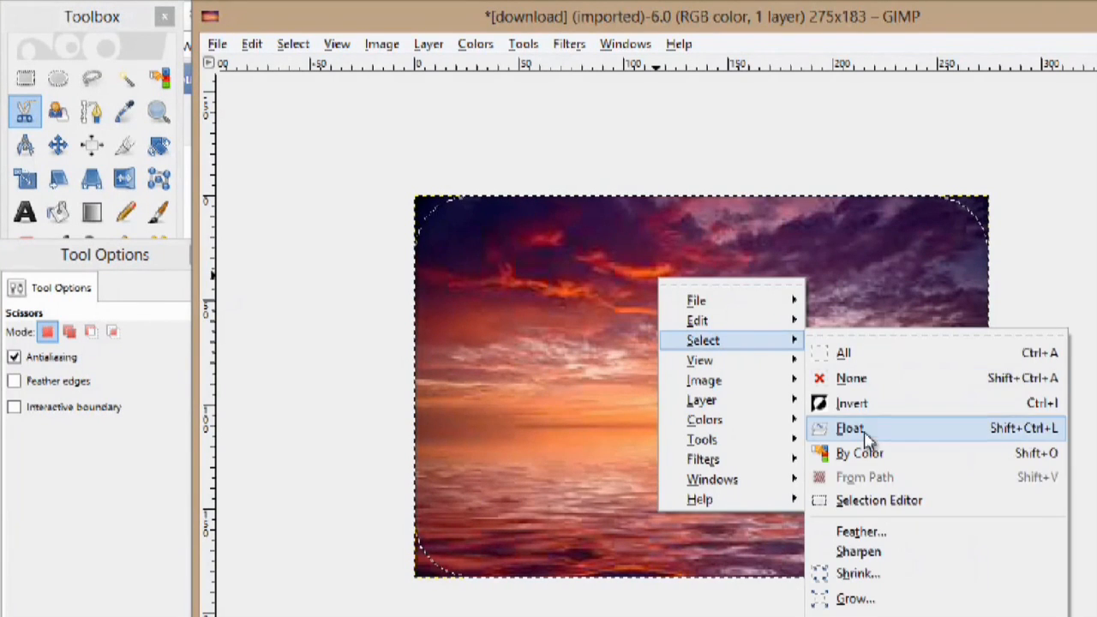
left_click(861, 574)
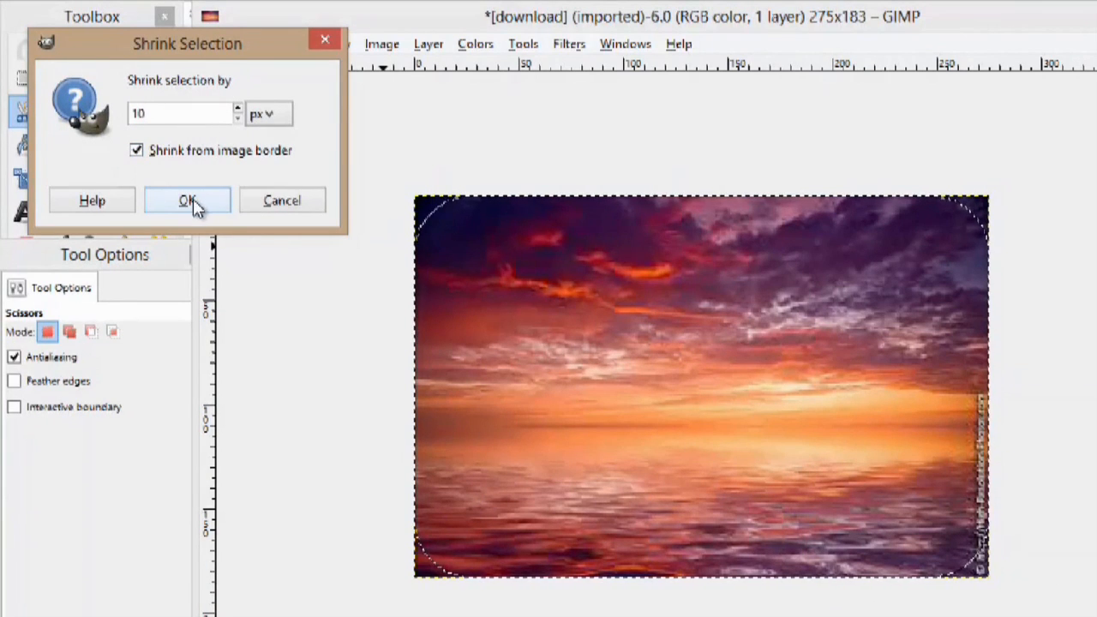
left_click(185, 199)
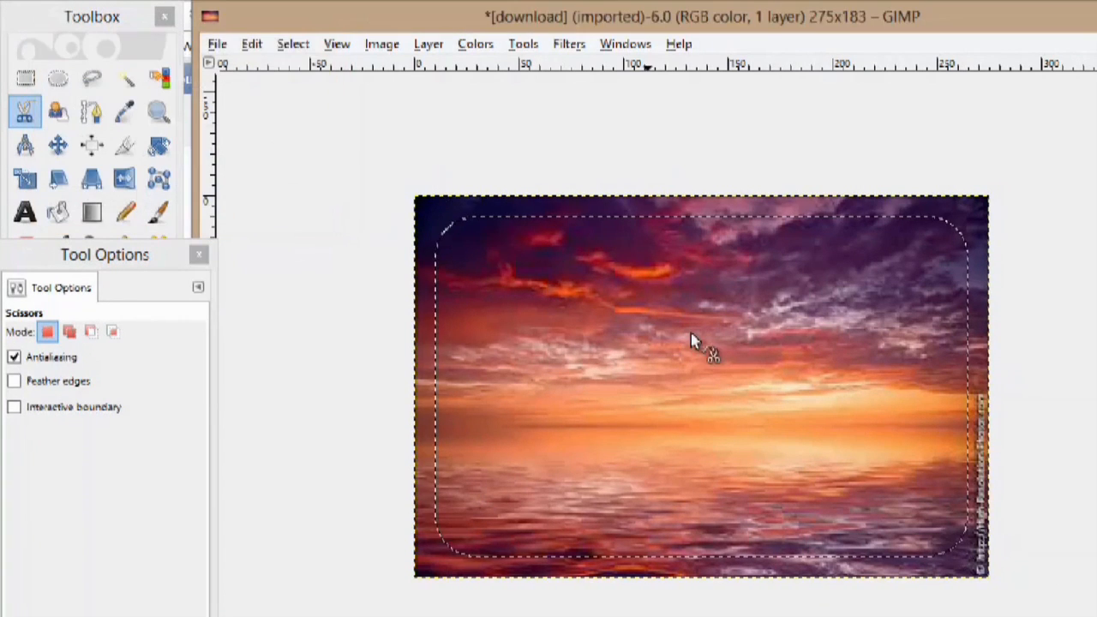
mouse_move(545, 309)
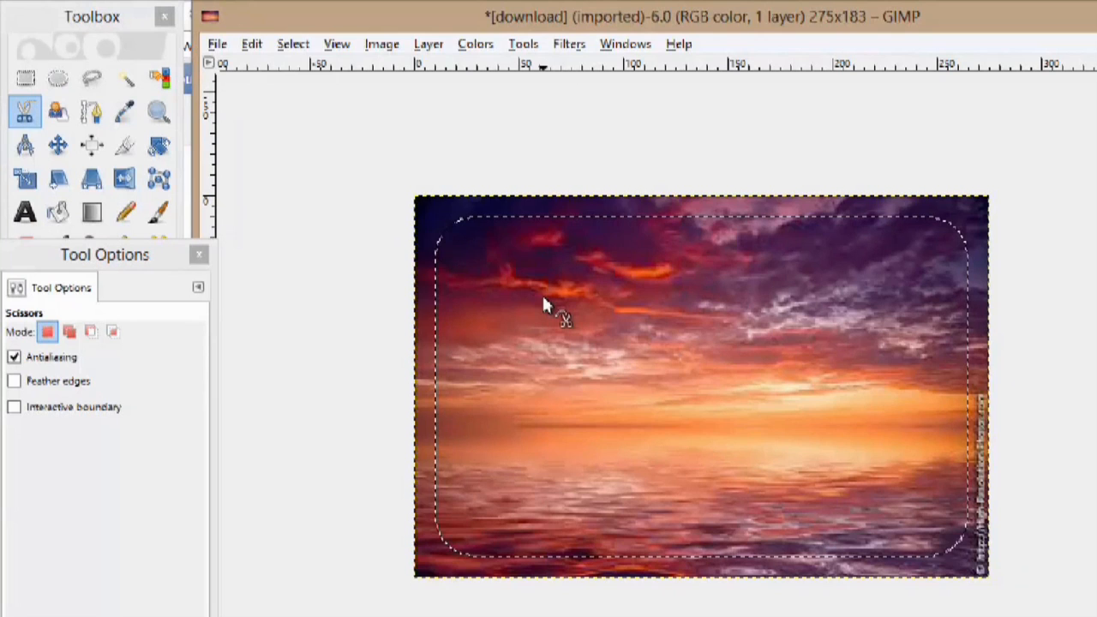
Step: Feather the inset selection by 160 px into a soft oval outline
right_click(552, 322)
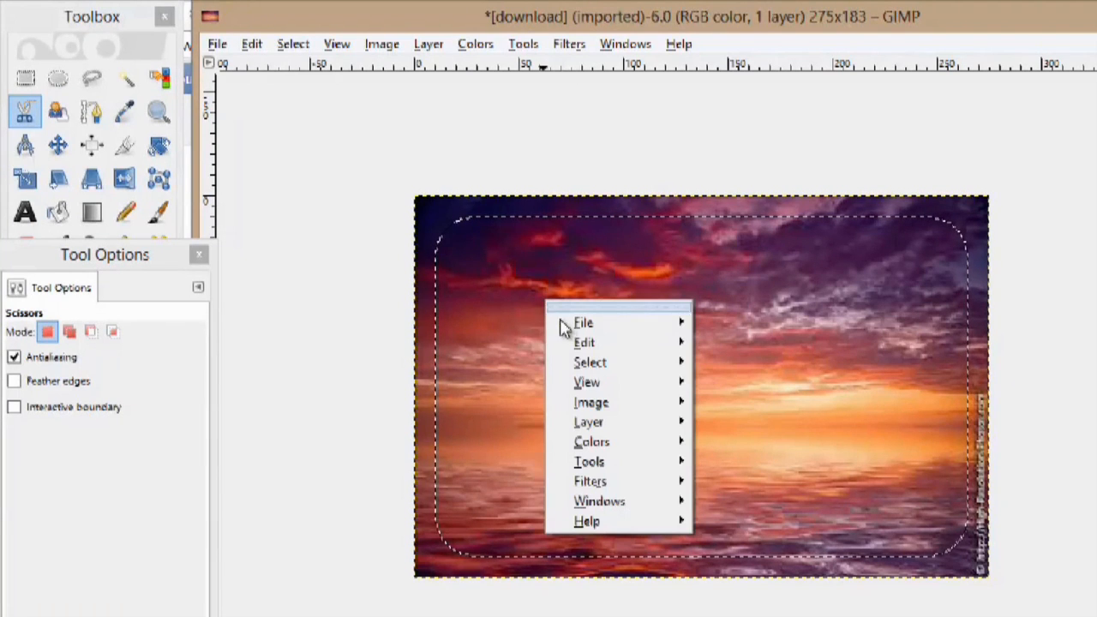
mouse_move(591, 401)
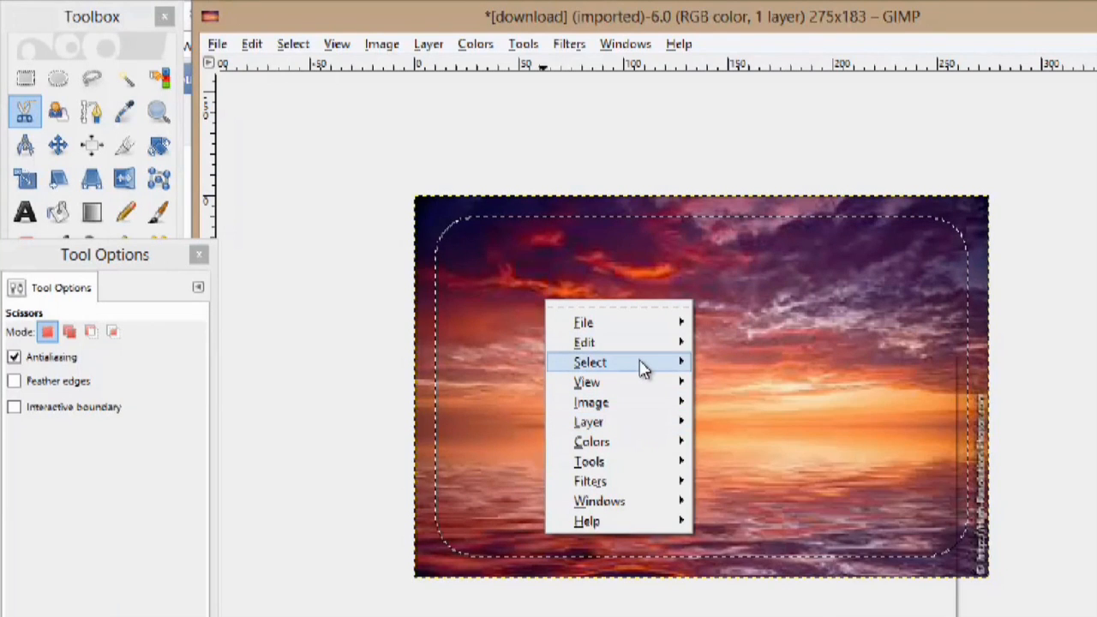
left_click(589, 361)
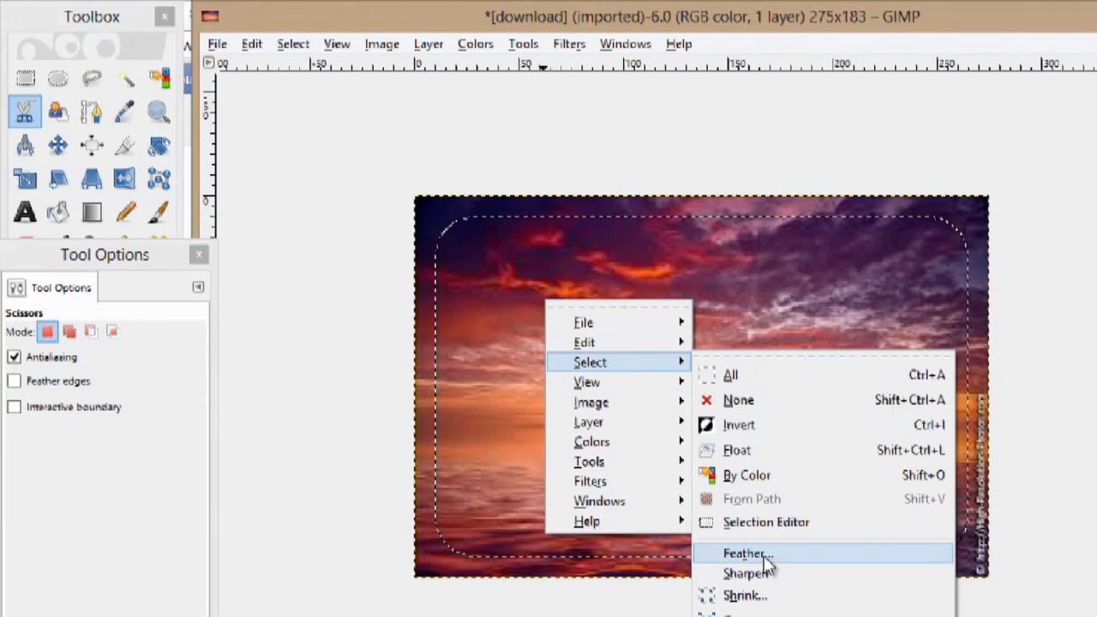
left_click(748, 552)
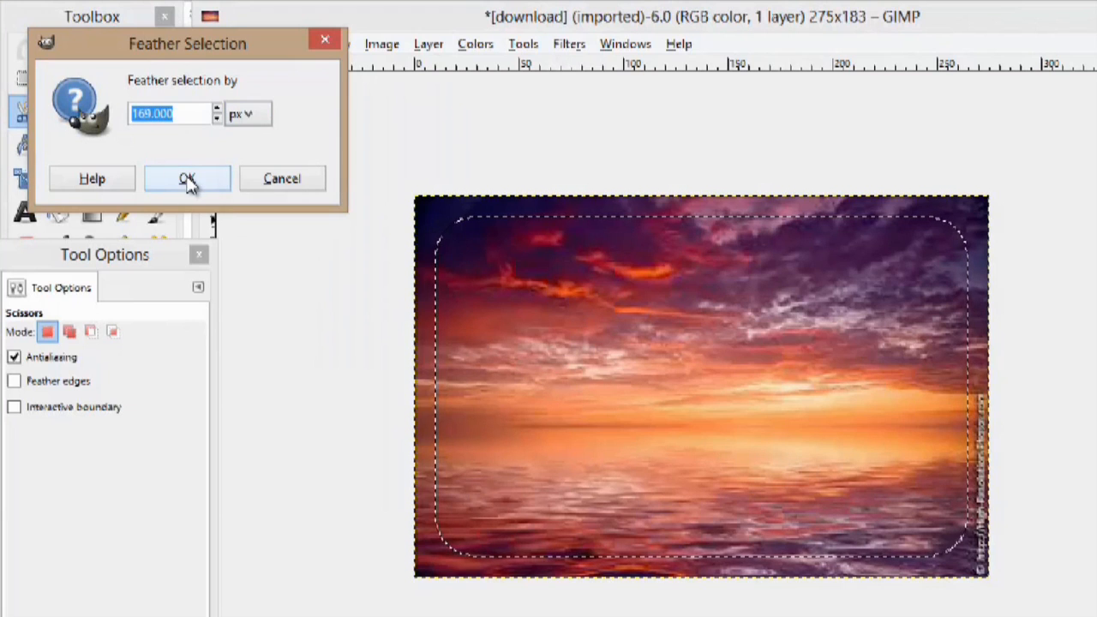
left_click(187, 179)
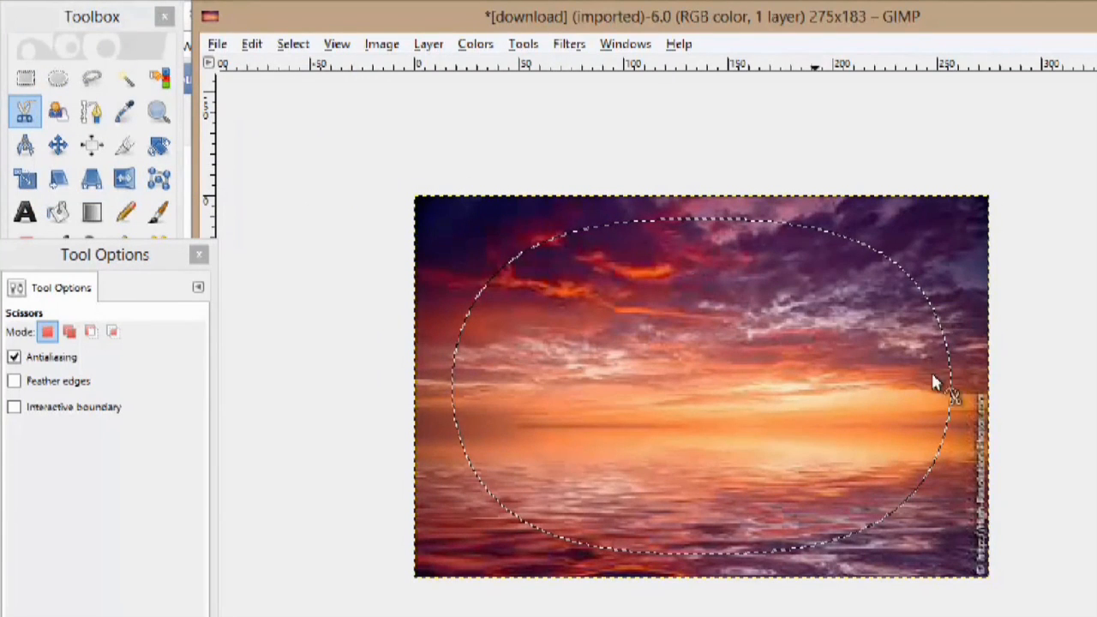
Step: Invert the feathered selection so the outer edge area is selected
right_click(933, 383)
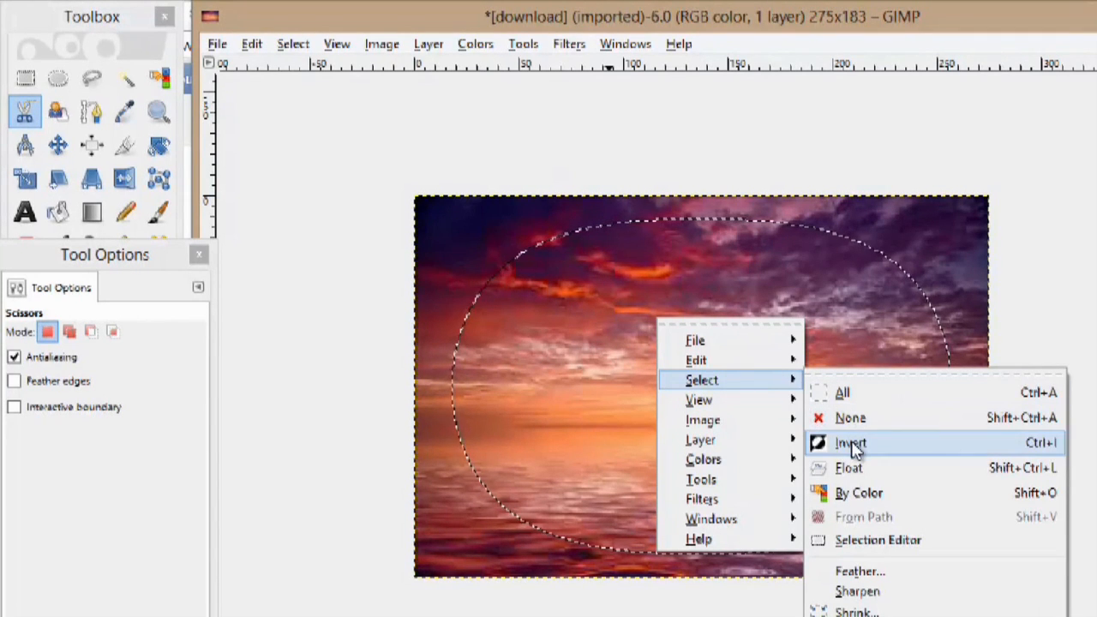
left_click(850, 442)
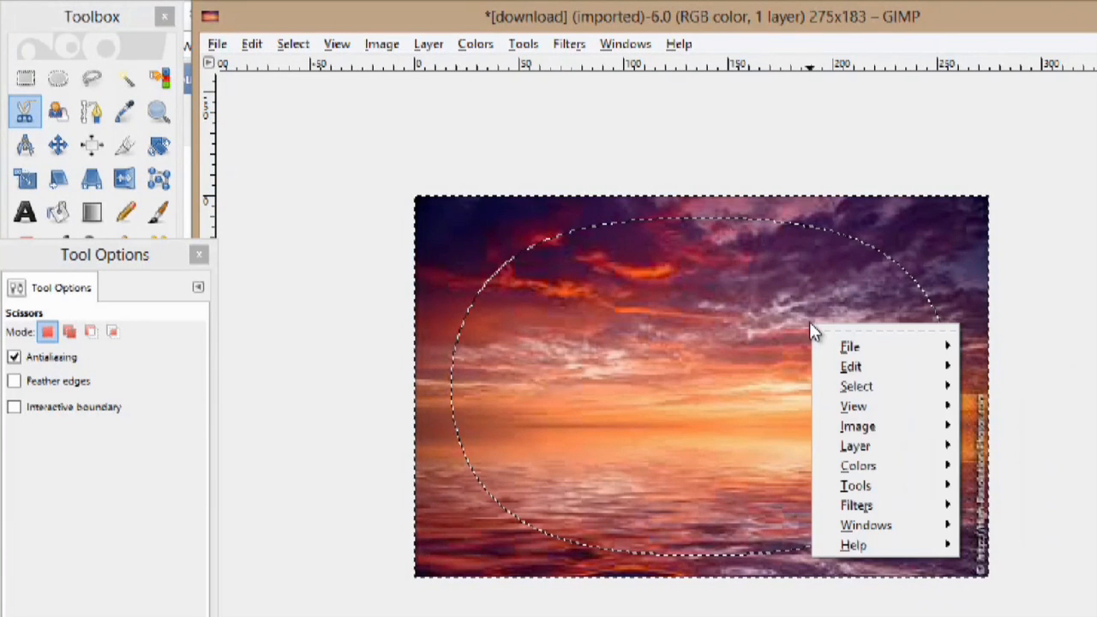
left_click(850, 365)
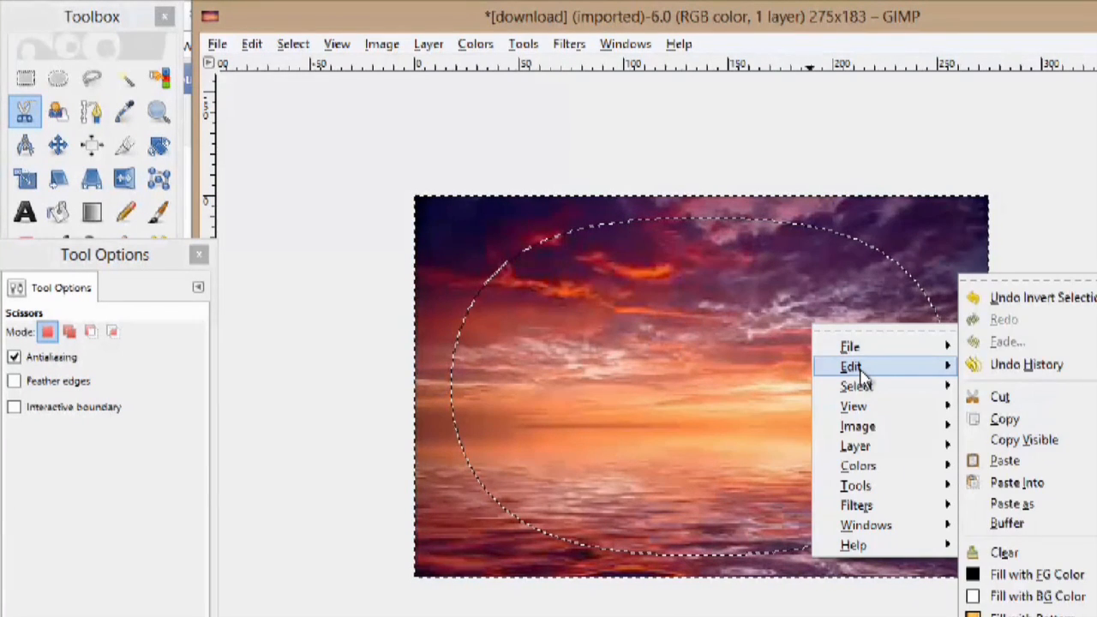